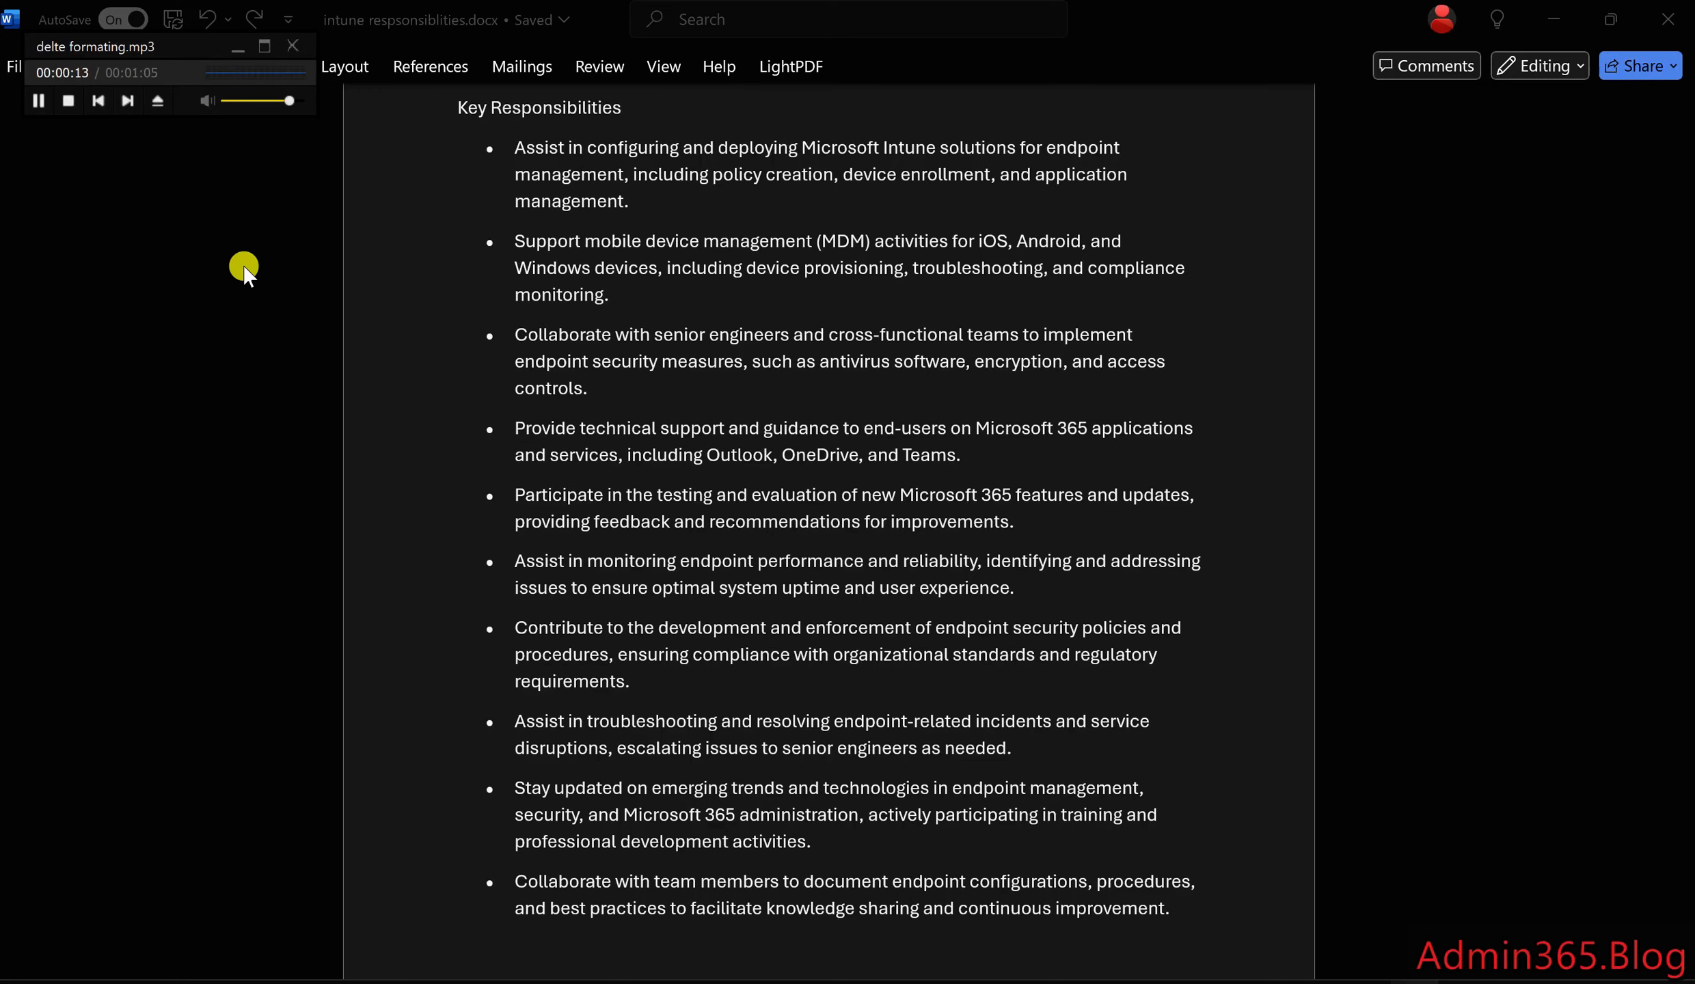
- Select the whole page ending with the Enthusiasm bullet via Go To \page, then close the dialog
drag(515, 242, 1122, 241)
text(\page)
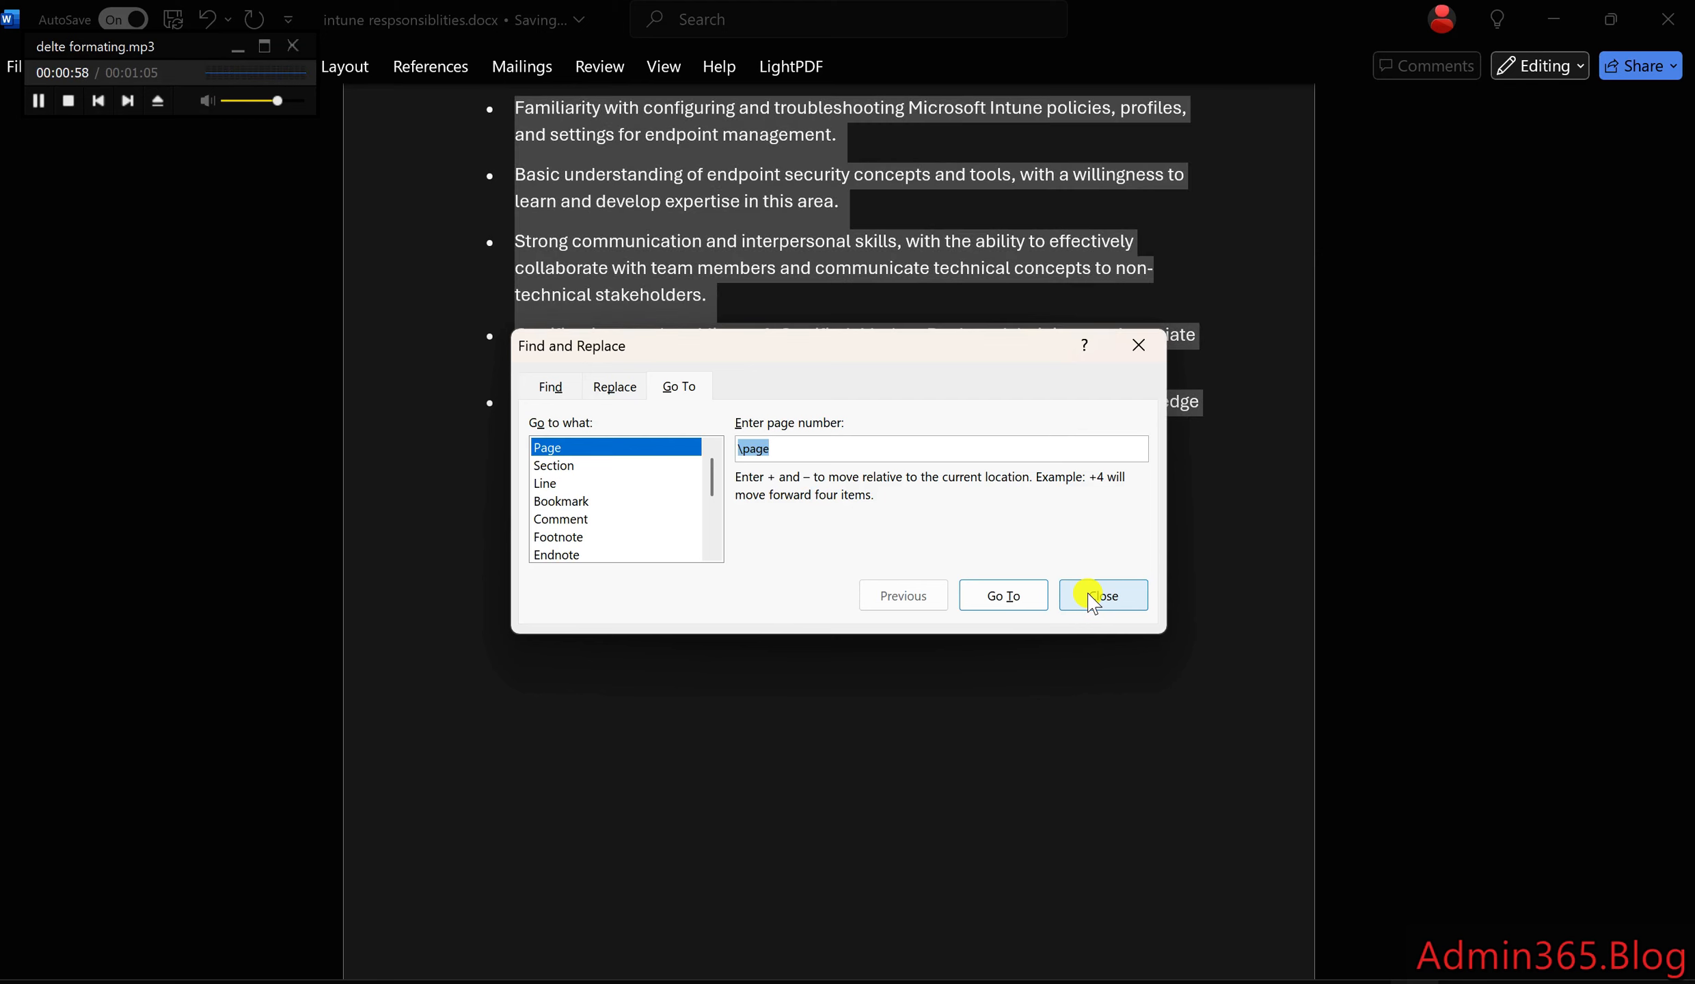
click(1103, 594)
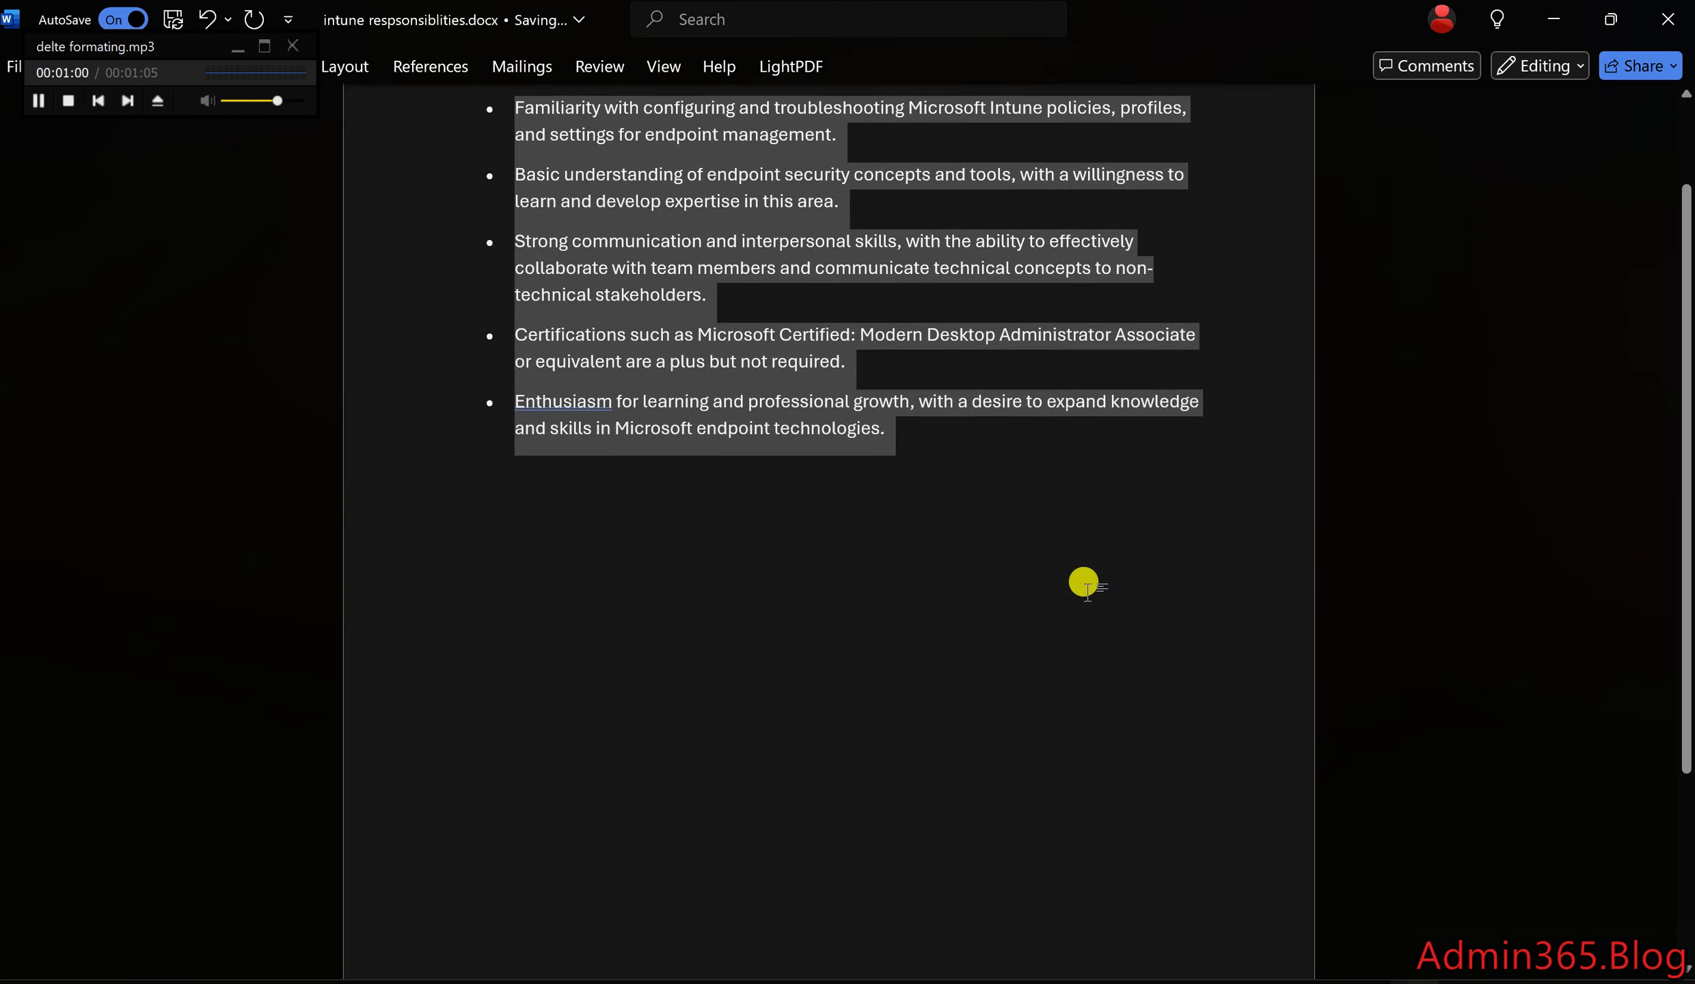